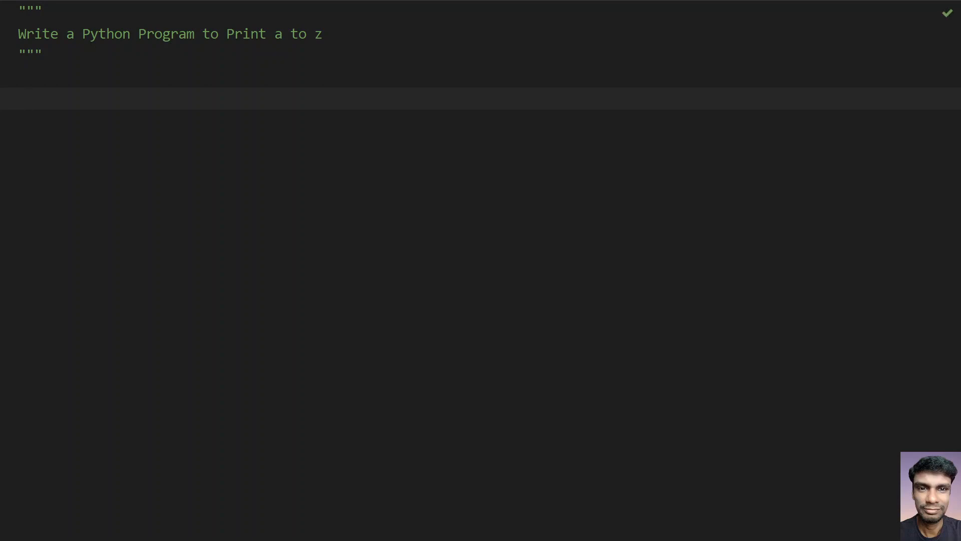
# Step: Add the line 'import string' at the top of the script
pyautogui.write('i')
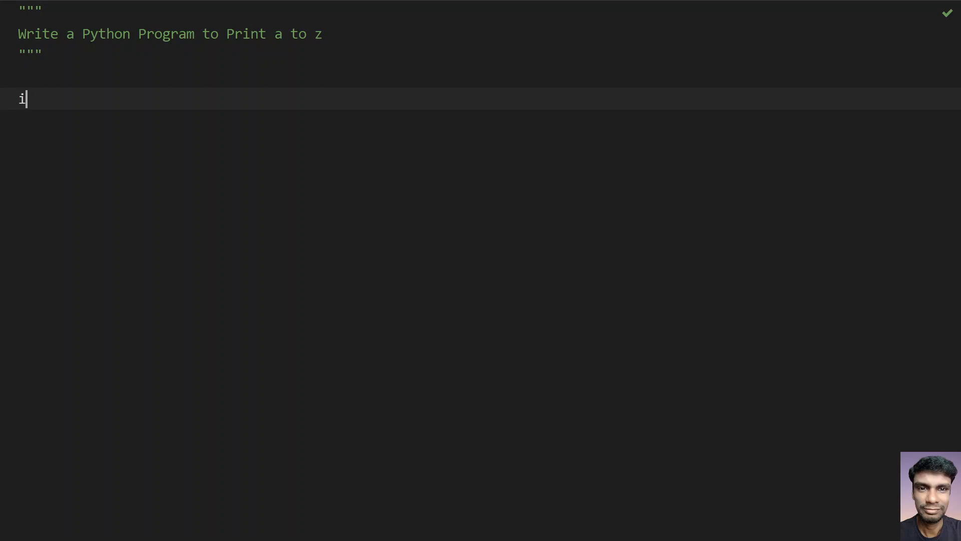
pyautogui.write('mport')
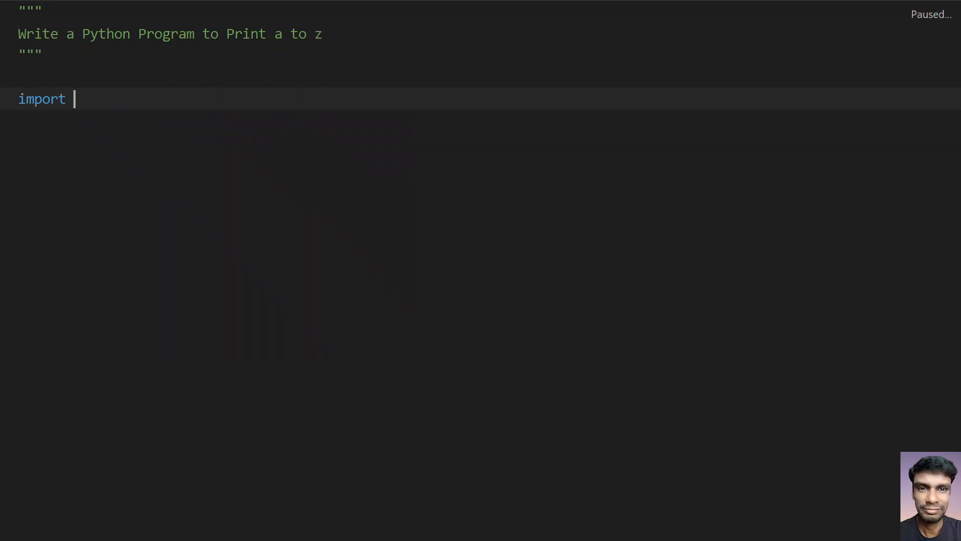
pyautogui.write('string')
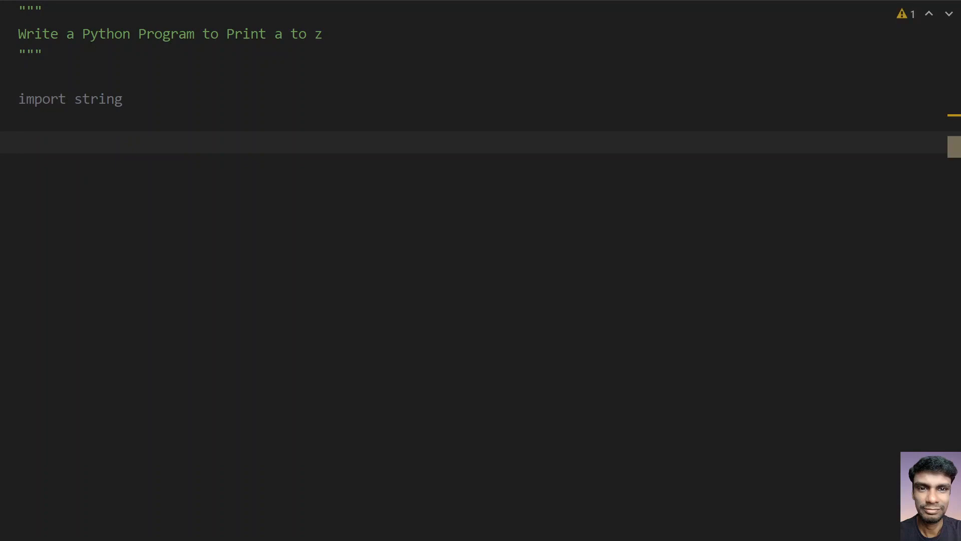
# Step: Add 'letters = string.ascii_lowercase' using autocomplete and start a new line
pyautogui.write('letters =')
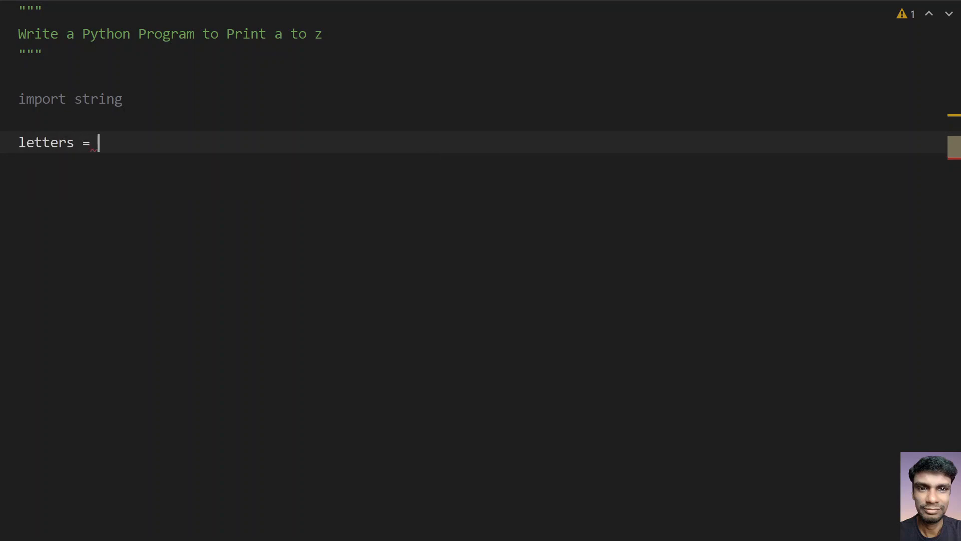
pyautogui.write('s')
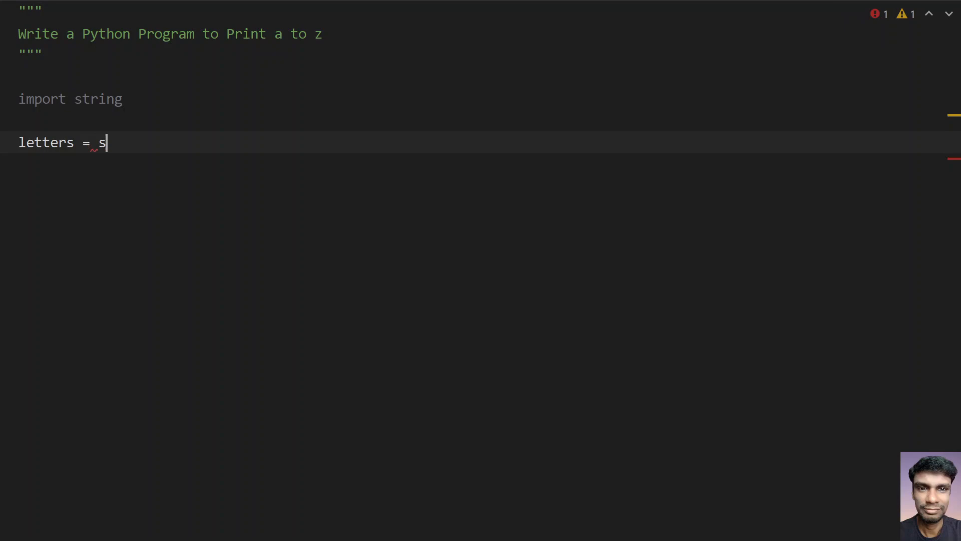
pyautogui.write('tring')
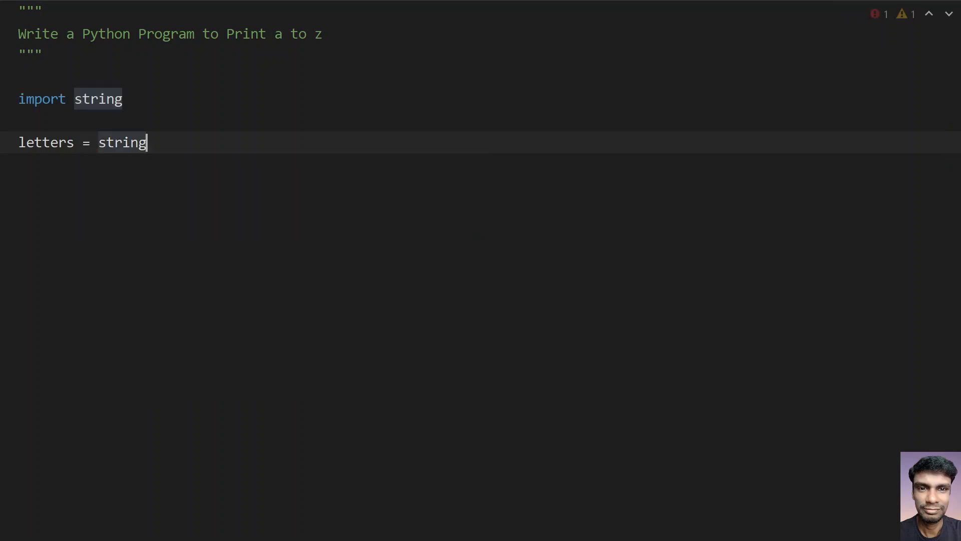
pyautogui.write('.ascii_lowercase')
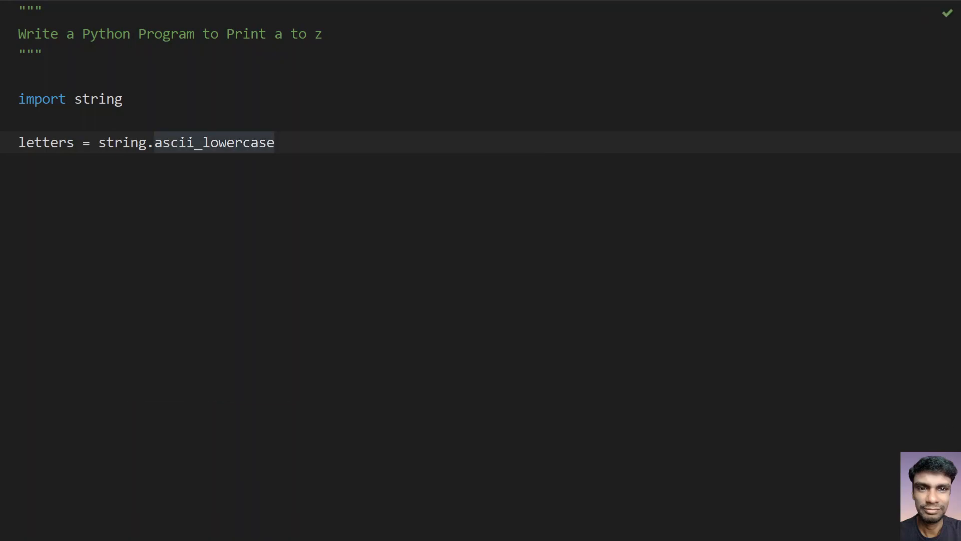
pyautogui.press('Return')
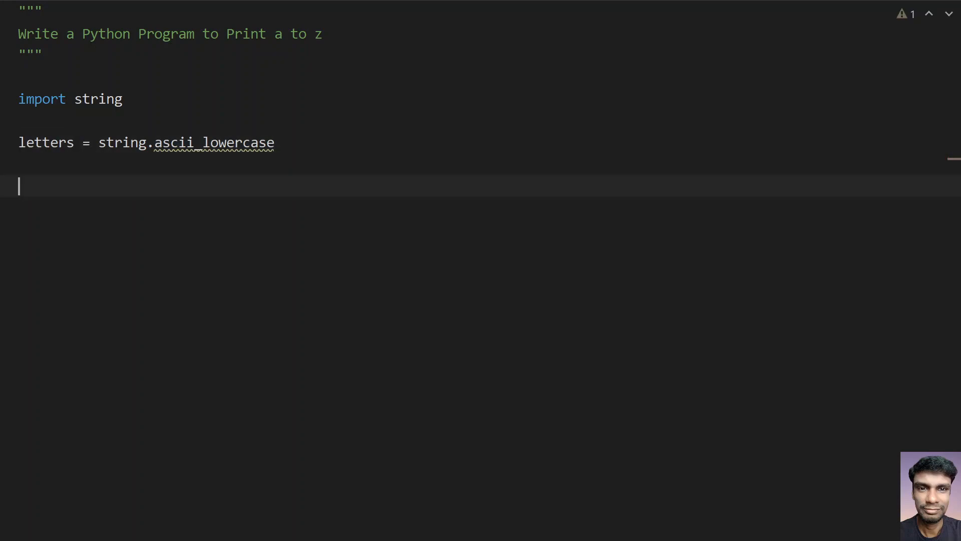
# Step: Write the loop header 'for letter in letters:'
pyautogui.write('for')
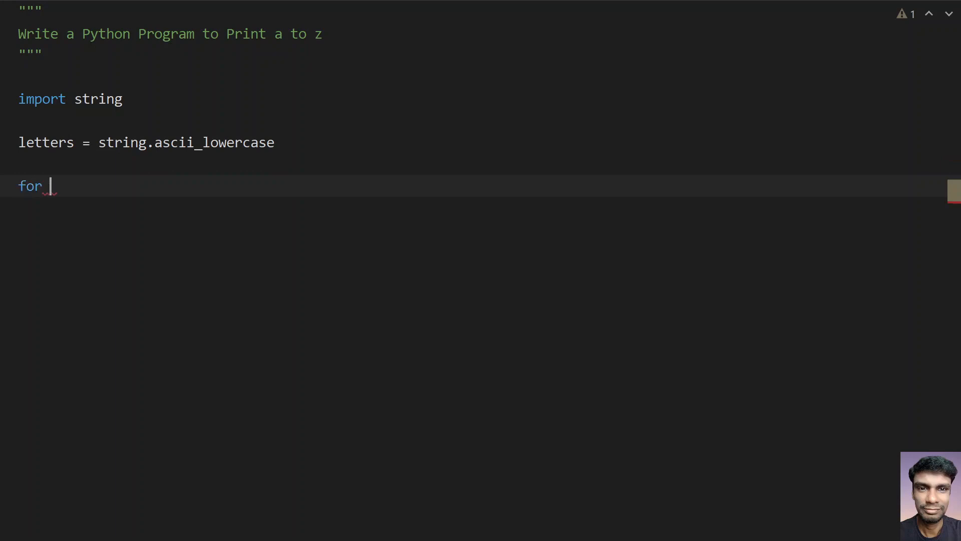
pyautogui.write('letter')
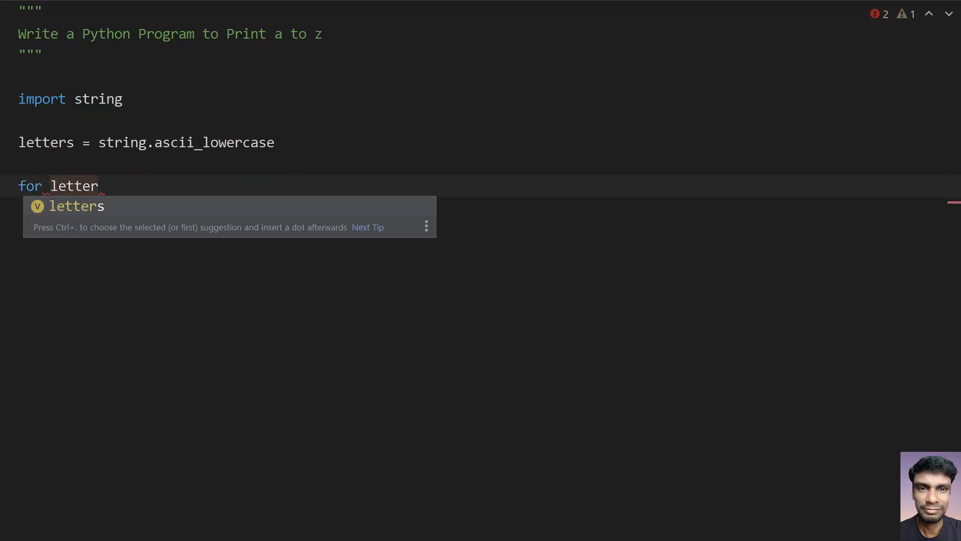
pyautogui.write('in let')
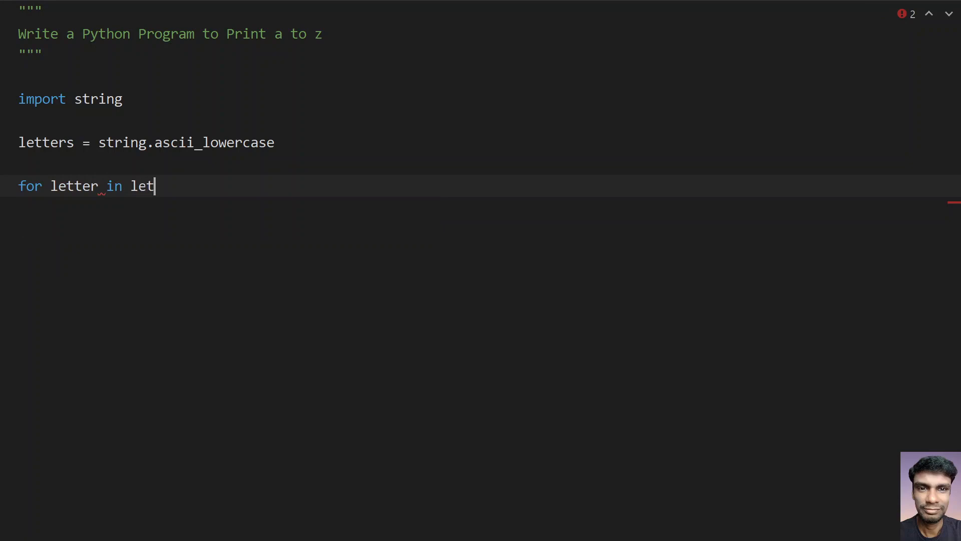
pyautogui.write('ters')
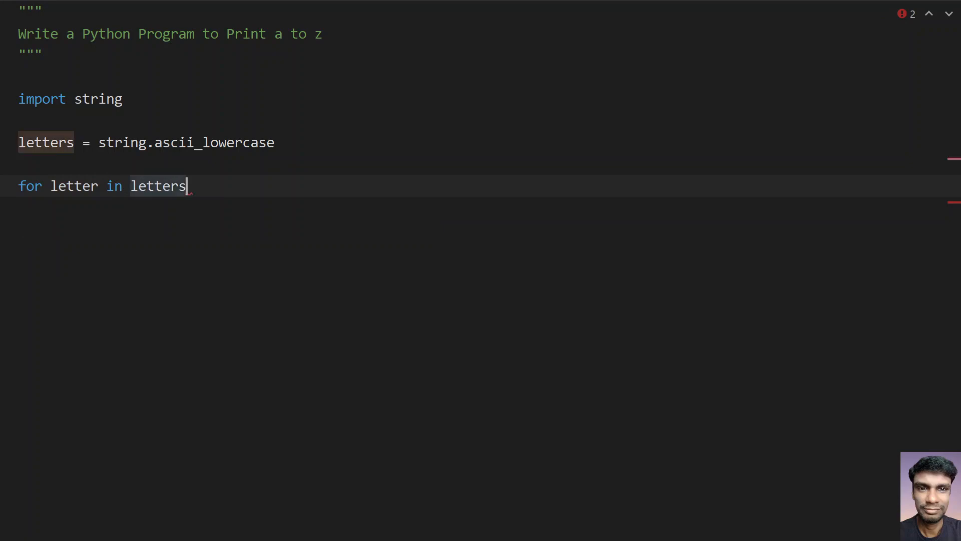
pyautogui.write(':')
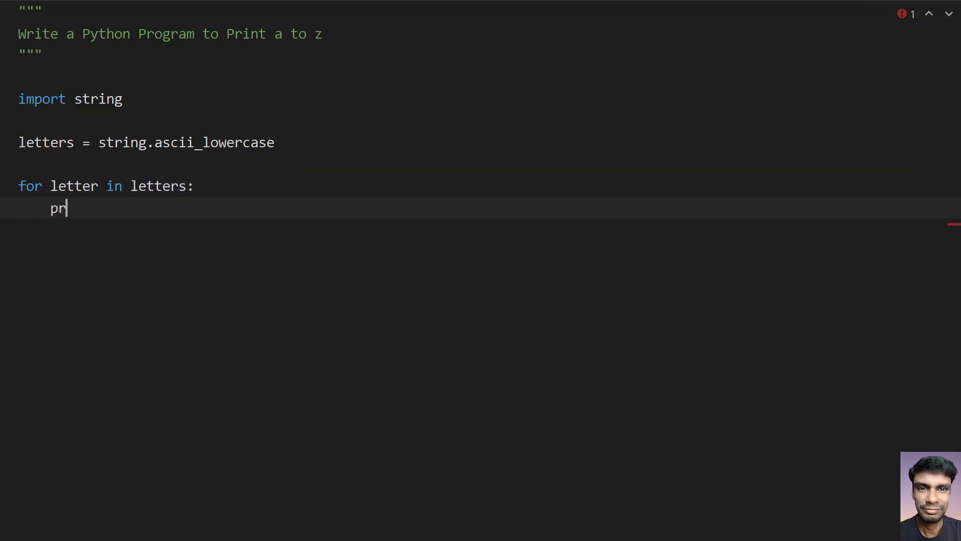
# Step: Add 'print(letter)' inside the loop so each letter prints on its own line
pyautogui.write('int()')
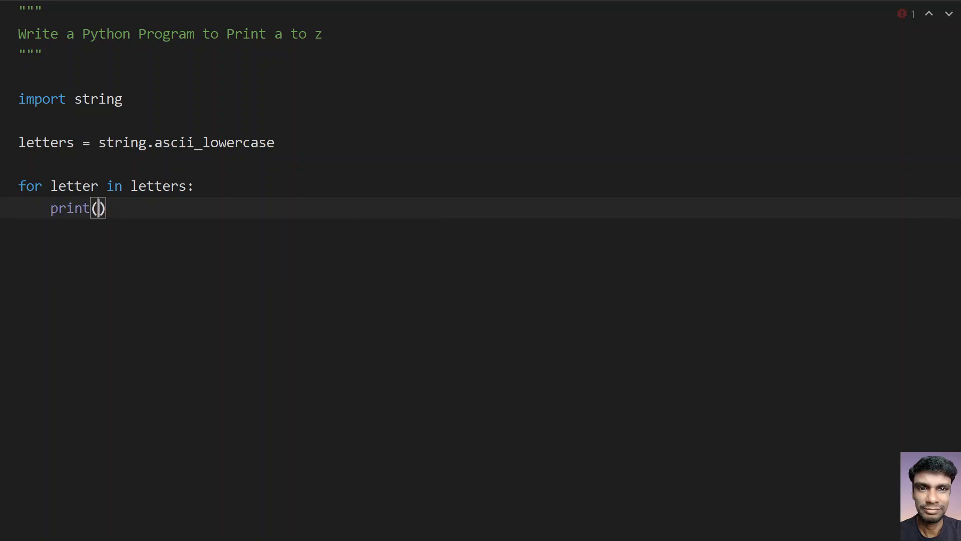
pyautogui.write('letter')
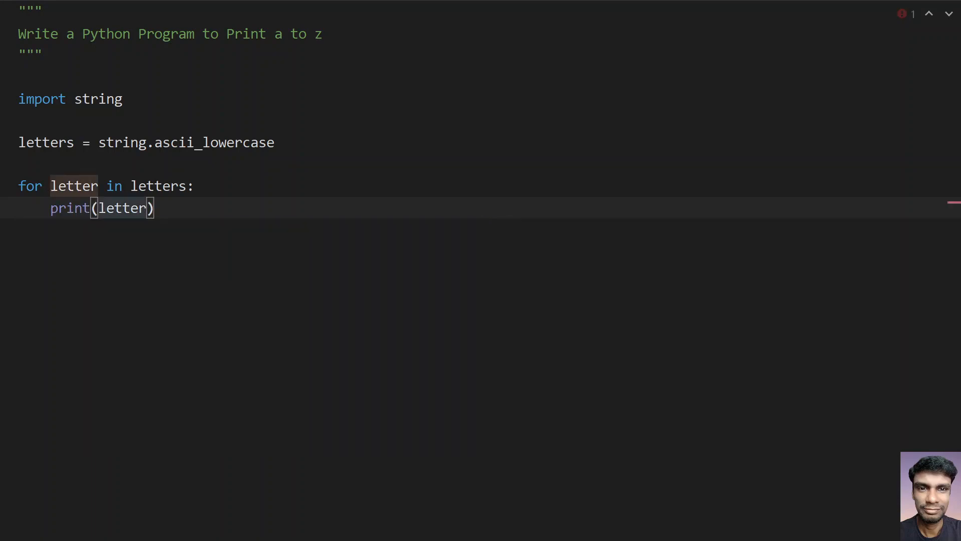
pyautogui.press('Return')
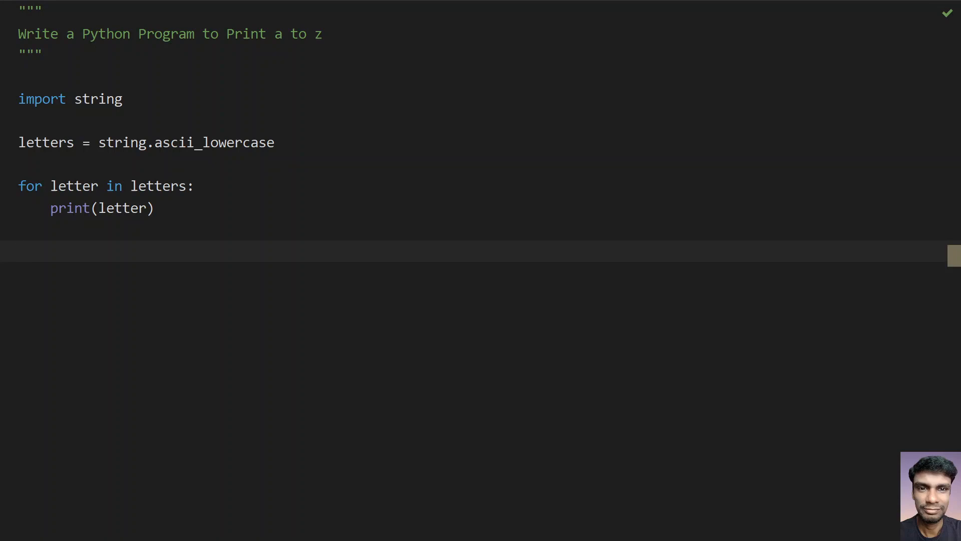
# Step: Select 'string' and 'ascii_lowercase' in the assignment to review them
pyautogui.doubleClick(97, 99)
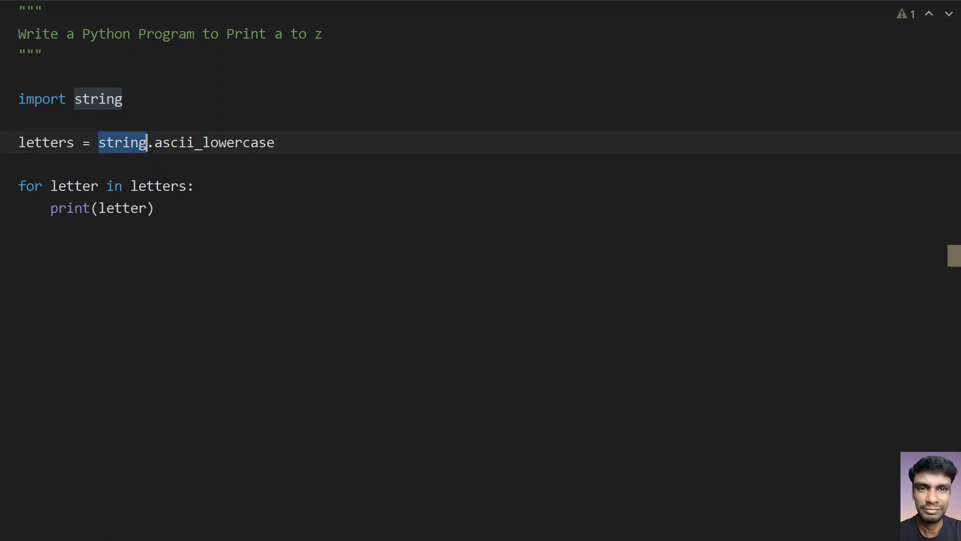
pyautogui.doubleClick(215, 143)
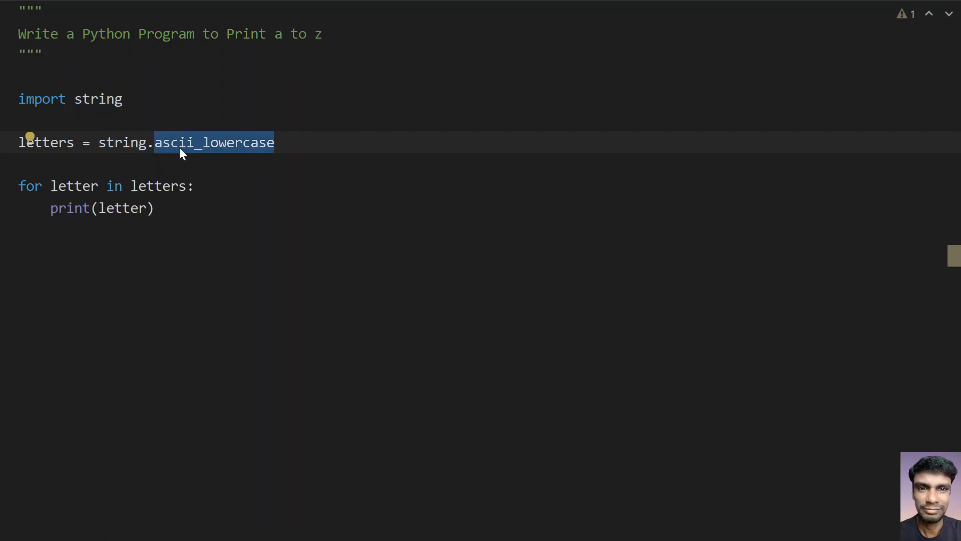
pyautogui.doubleClick(46, 142)
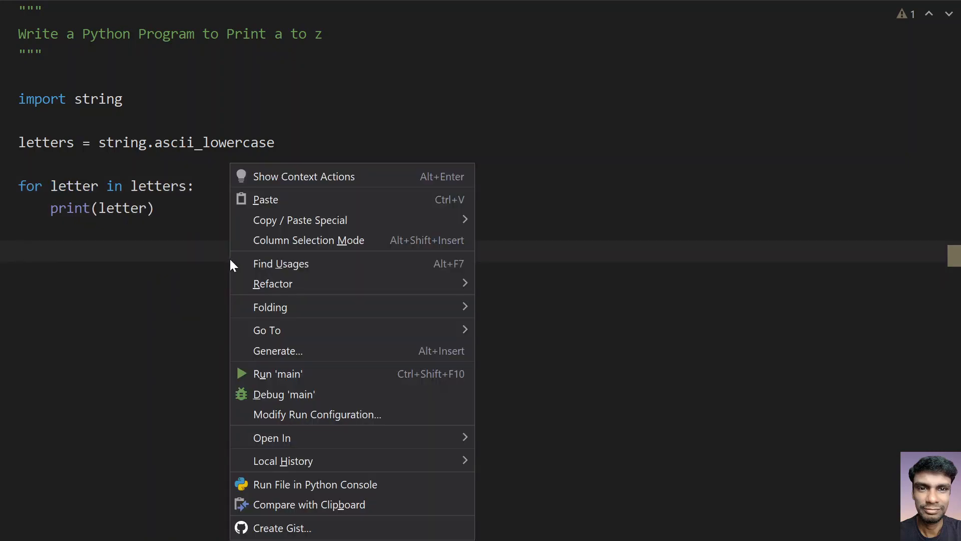
pyautogui.moveTo(277, 374)
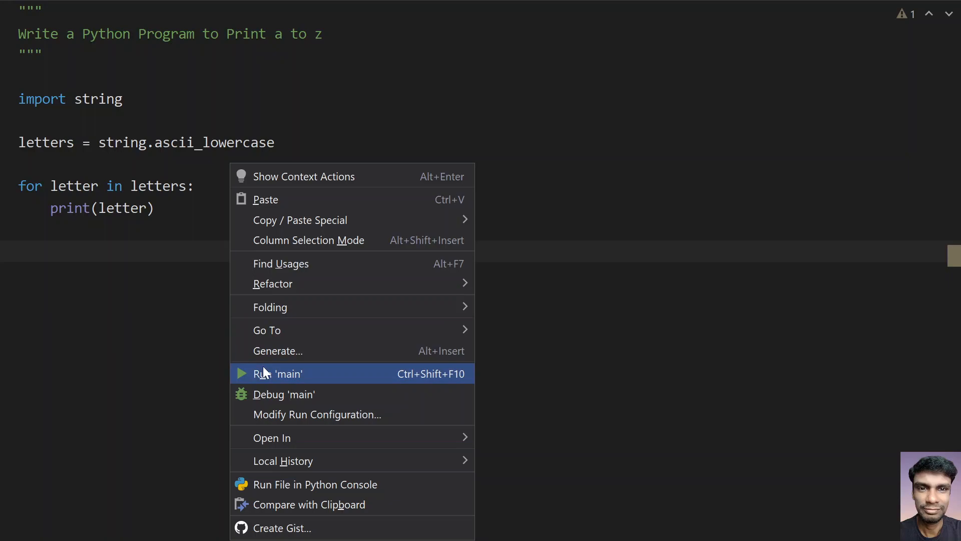
# Step: Run 'main' to print a through z one per line, review the output, then hide the Run panel
pyautogui.click(280, 373)
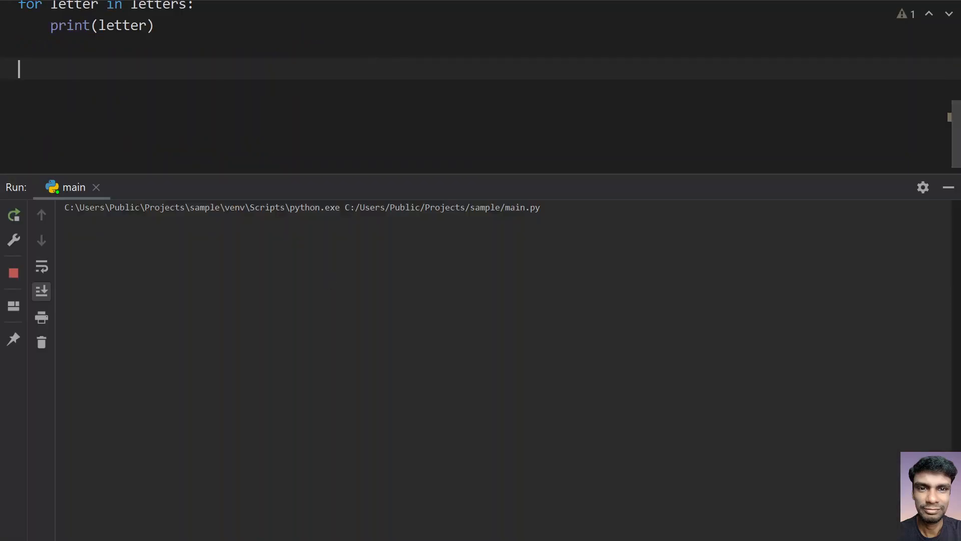
pyautogui.click(13, 214)
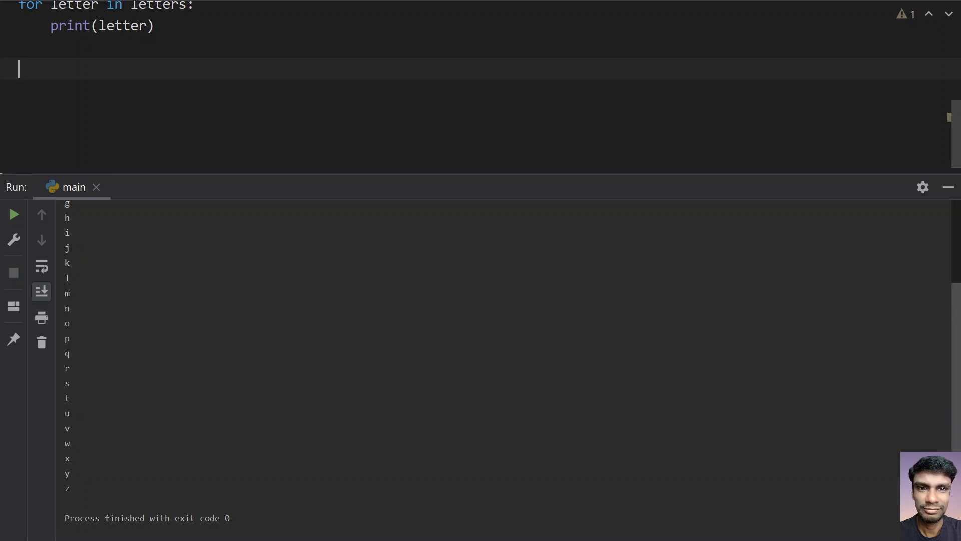
pyautogui.scroll(3)
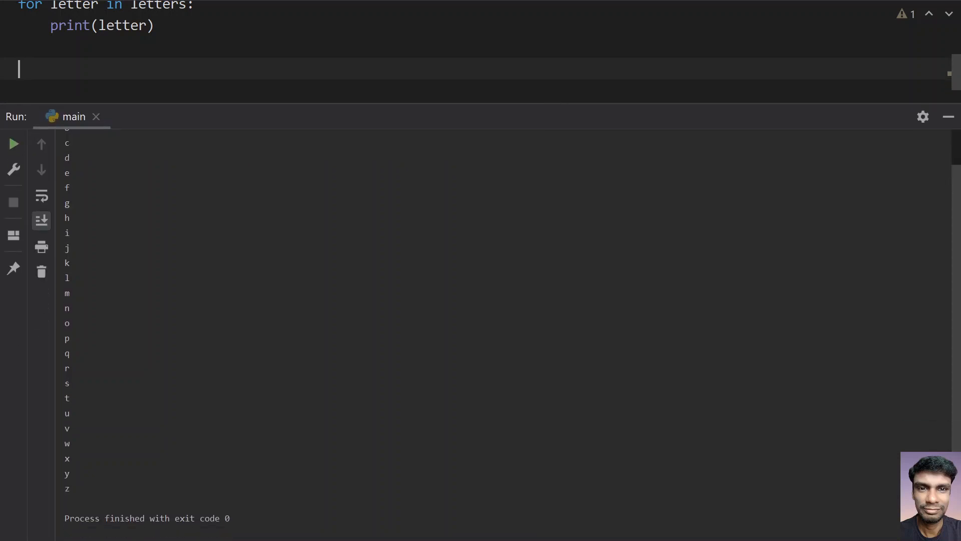
pyautogui.scroll(3)
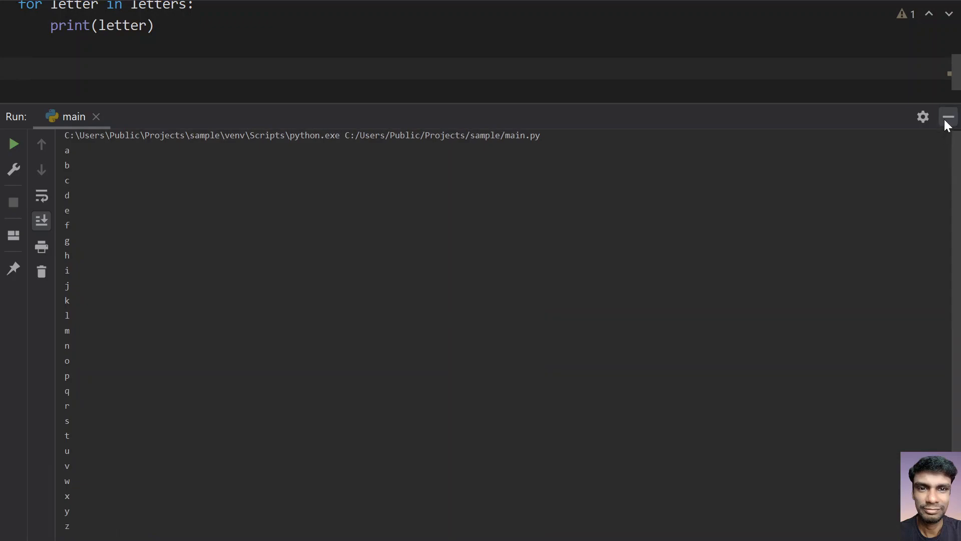
pyautogui.click(948, 116)
pyautogui.write(', ')
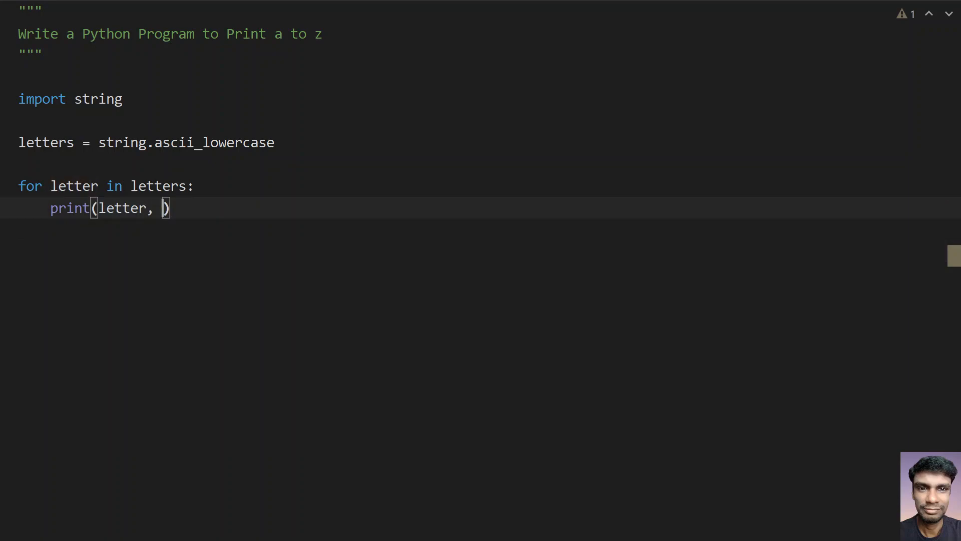
# Step: Add end=" " to print(letter) and rerun so a to z print on one line
pyautogui.write('end=')
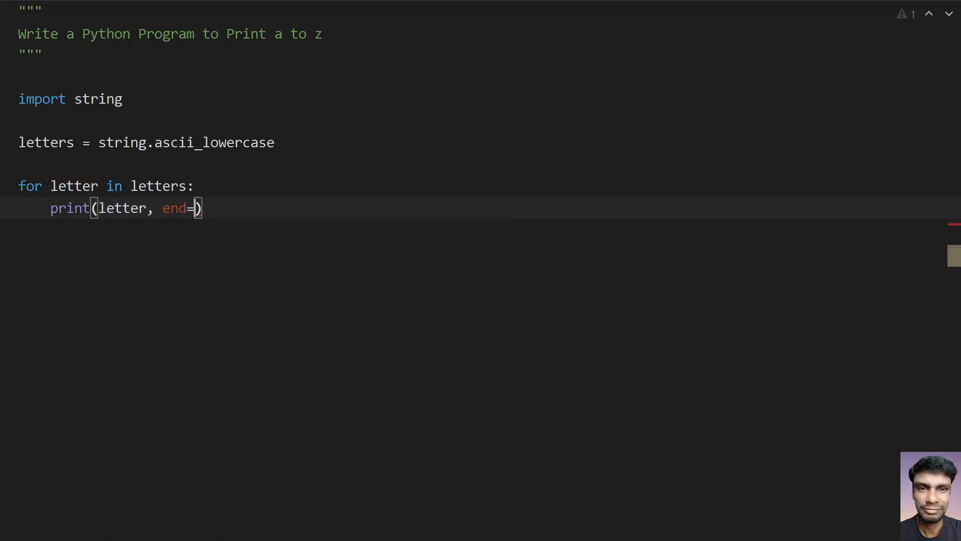
pyautogui.write('" "')
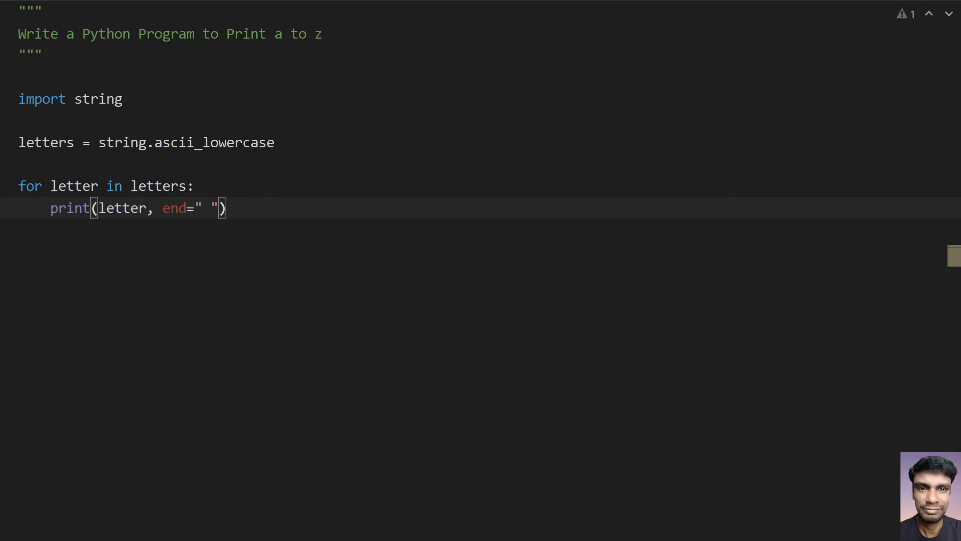
pyautogui.click(13, 144)
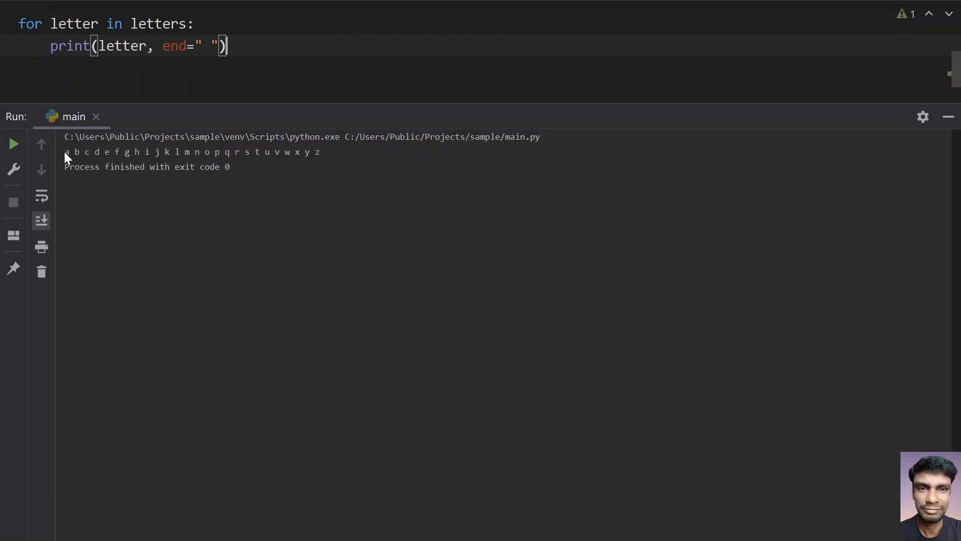
# Step: Highlight the single-line letter output, then hide the Run panel
pyautogui.moveTo(66, 151); pyautogui.dragTo(309, 151)
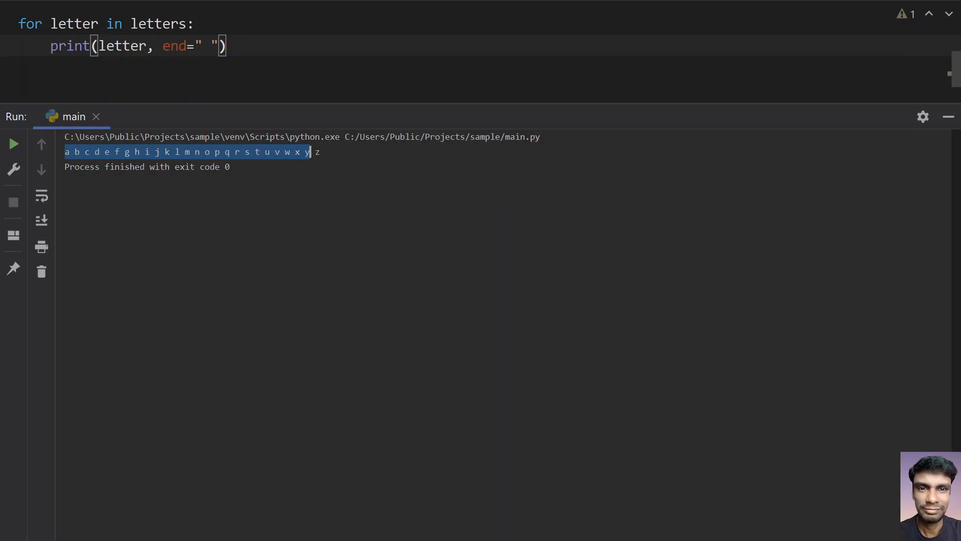
pyautogui.click(230, 167)
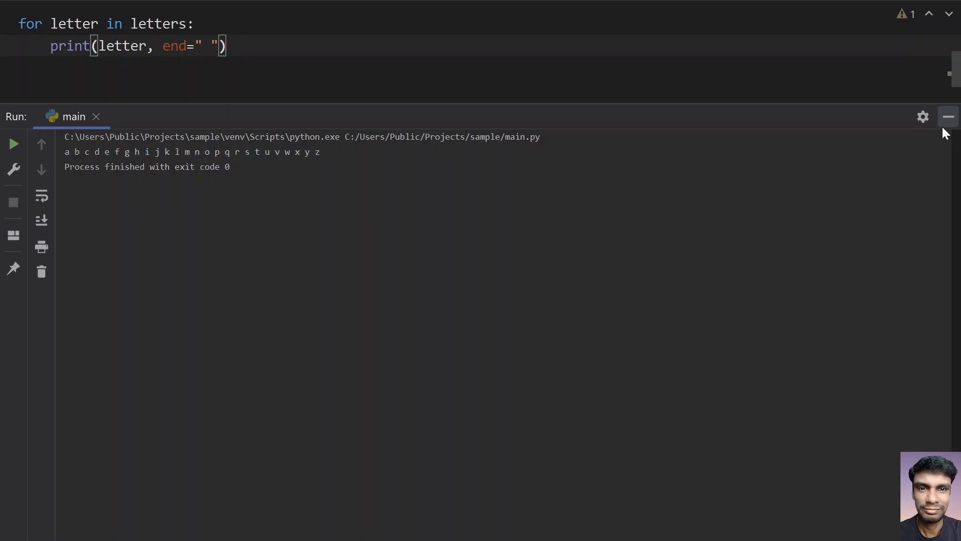
pyautogui.click(949, 116)
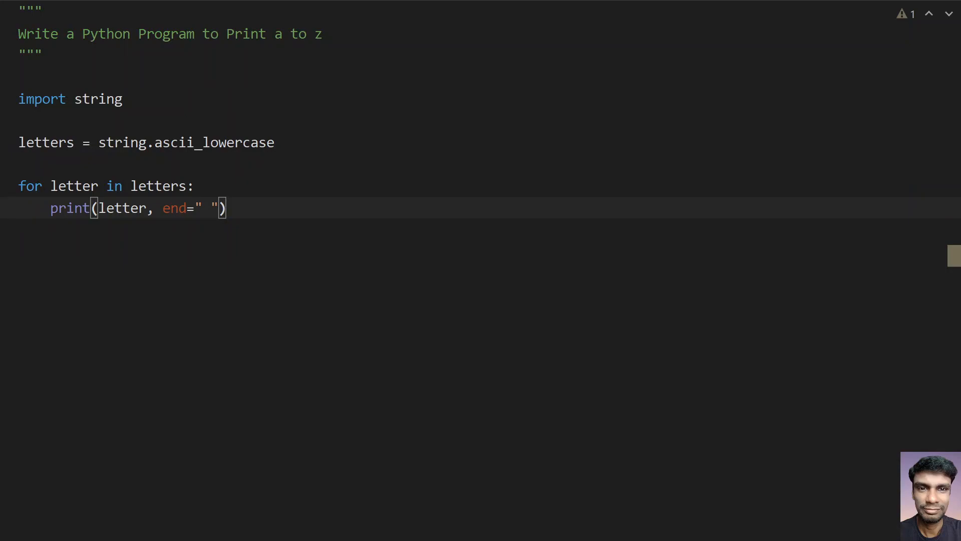
# Step: Strip the end argument so the call is plain print(letter) again
pyautogui.press('Backspace')
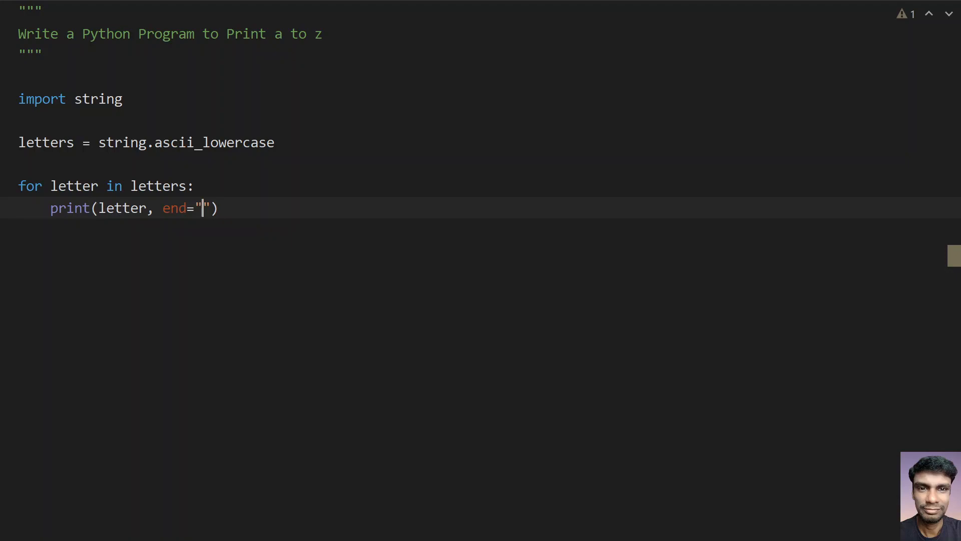
pyautogui.write(',')
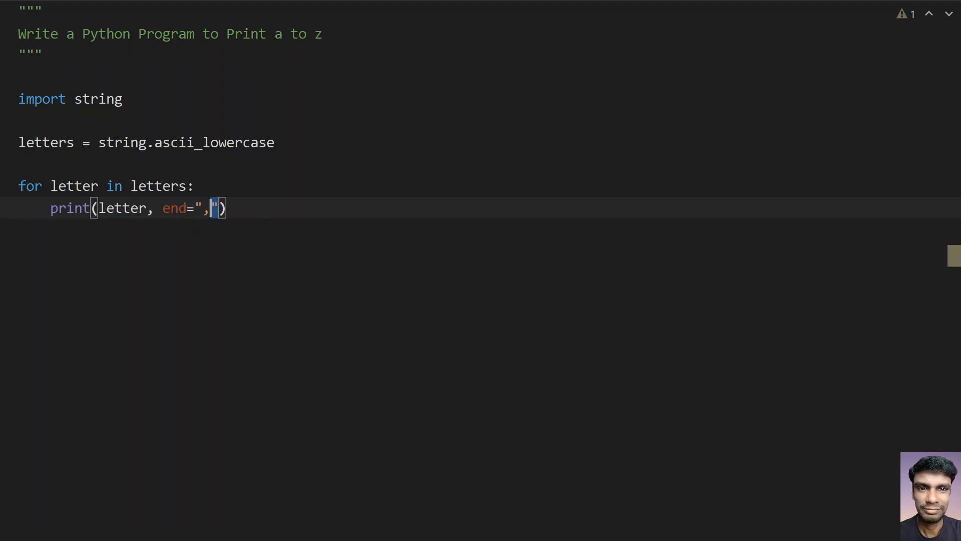
pyautogui.press('BackSpace')
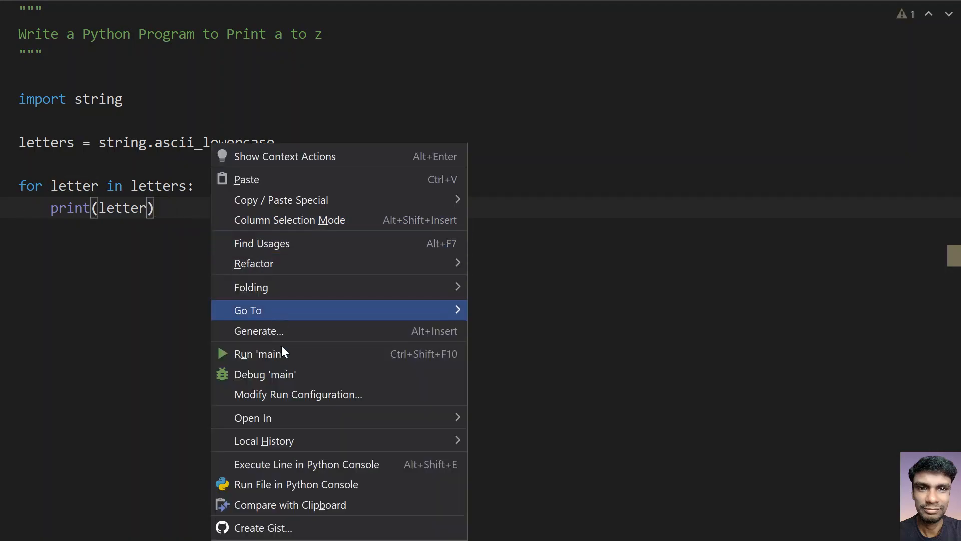
# Step: Rerun 'main' so a to z print one per line again, then hide the Run panel
pyautogui.click(256, 354)
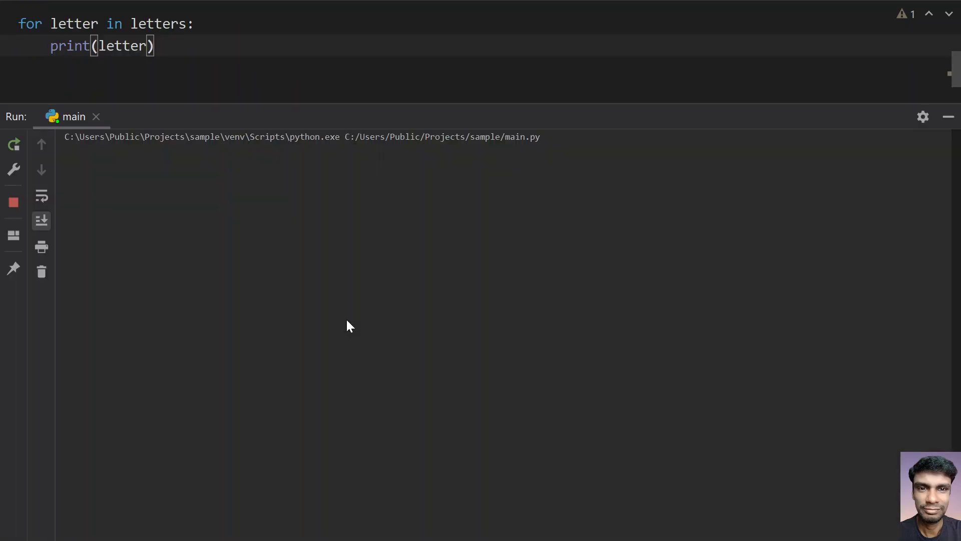
pyautogui.click(13, 144)
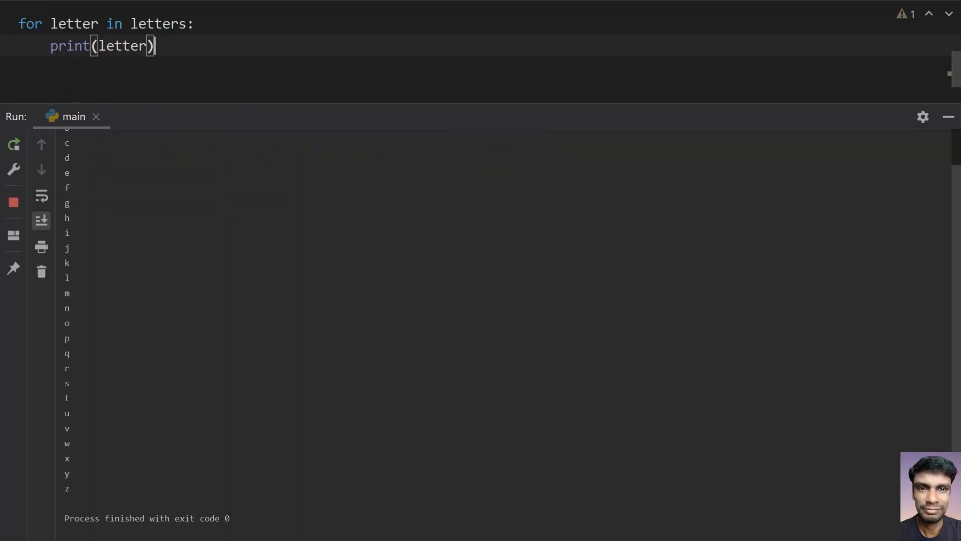
pyautogui.click(13, 143)
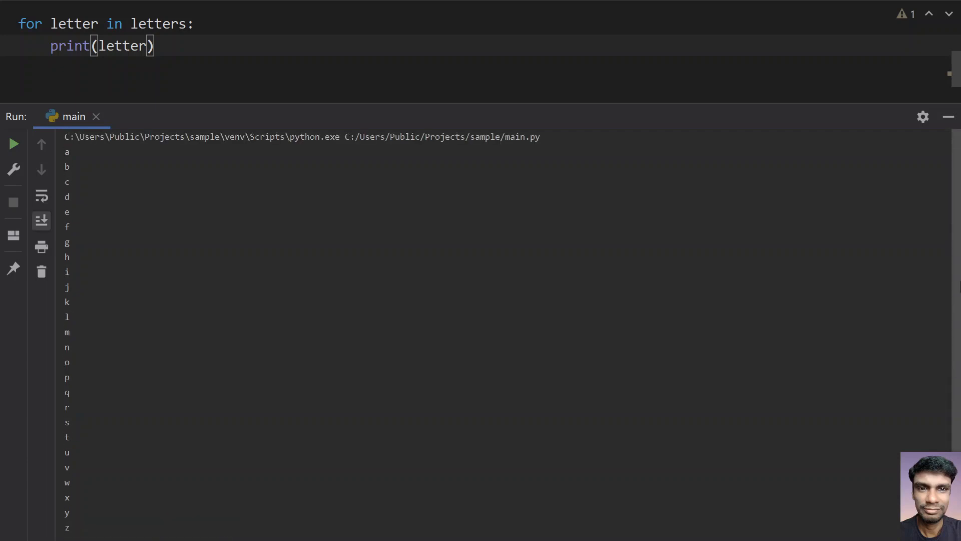
pyautogui.click(947, 116)
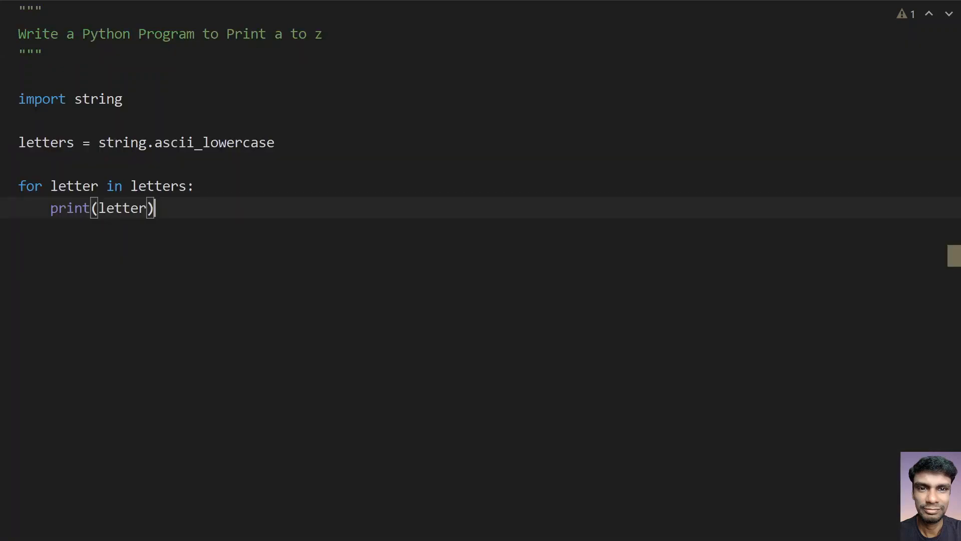